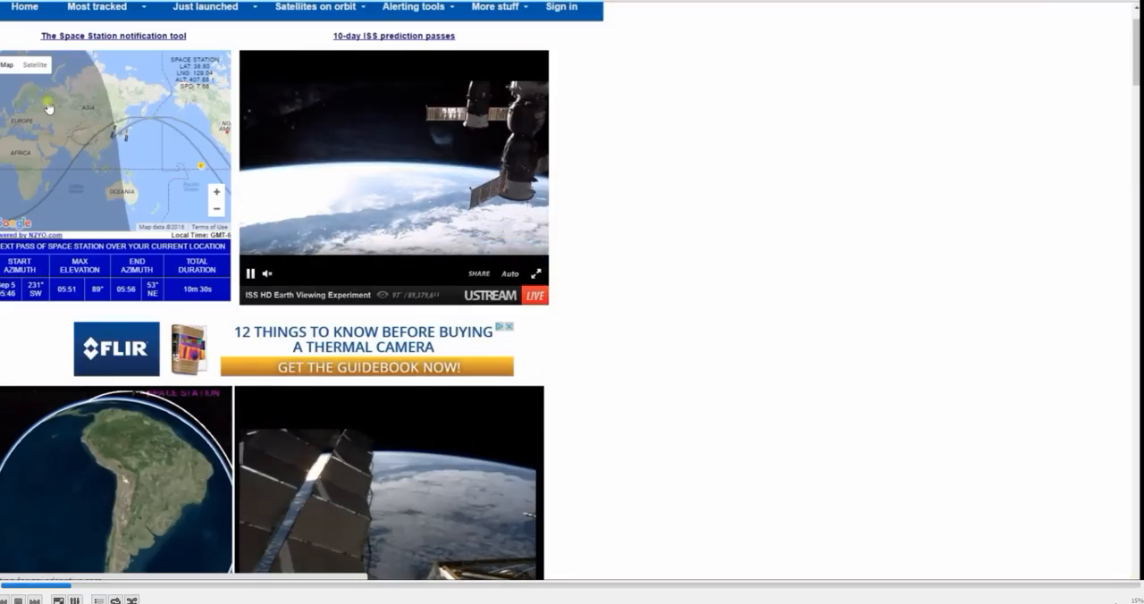
# - Play the ISS Earth Viewing footage full screen, showing the sun's glare over the station
pyautogui.click(537, 274)
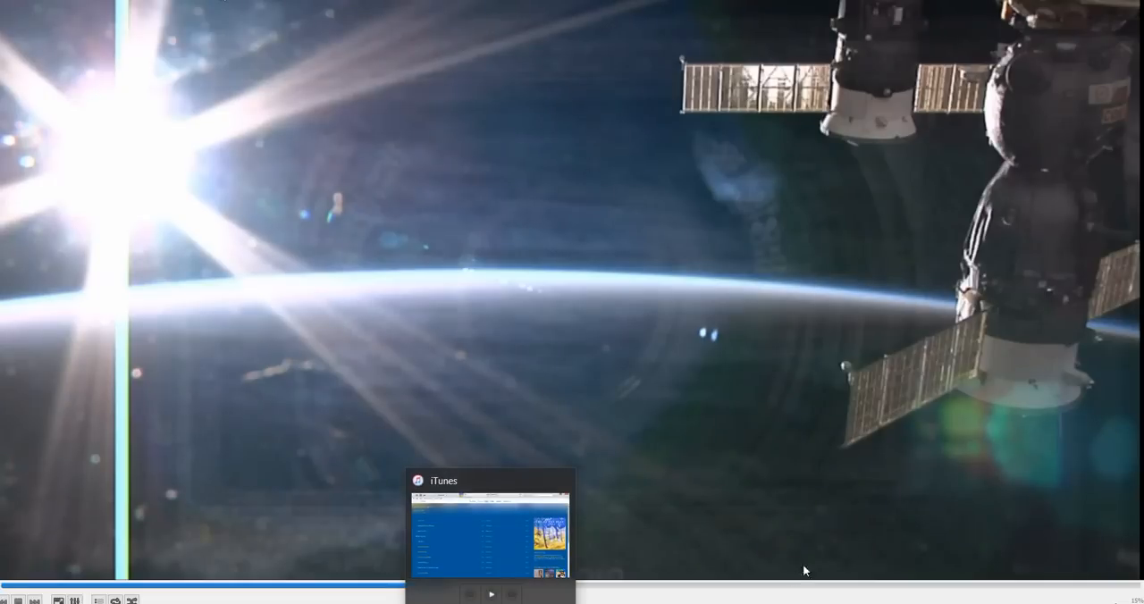
# - Seek ahead to the dark night view of Earth's thin glowing atmospheric rim
pyautogui.click(615, 588)
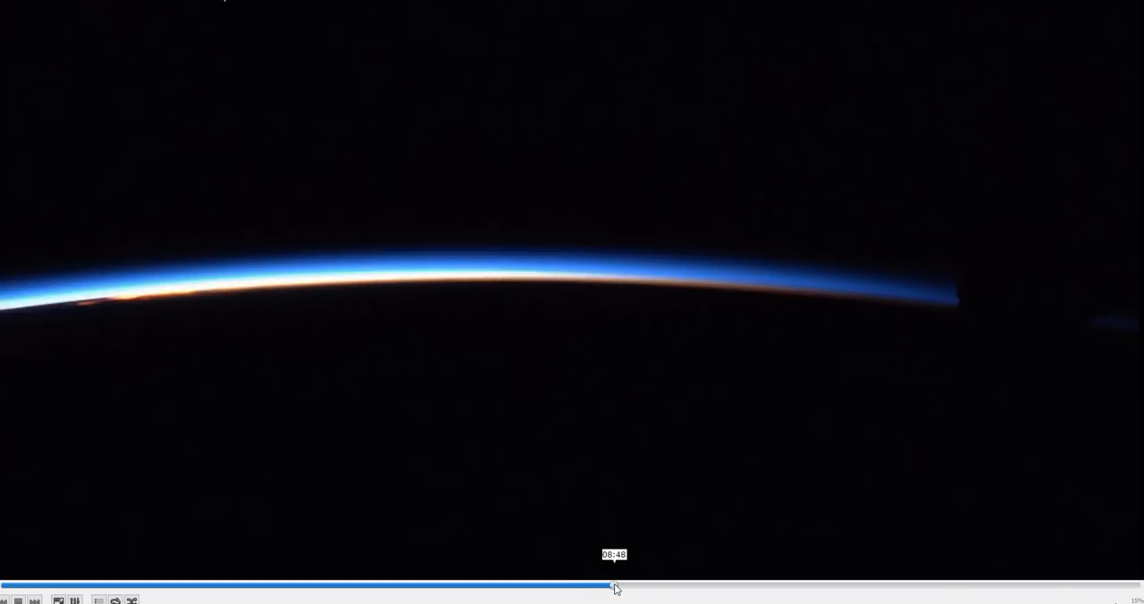